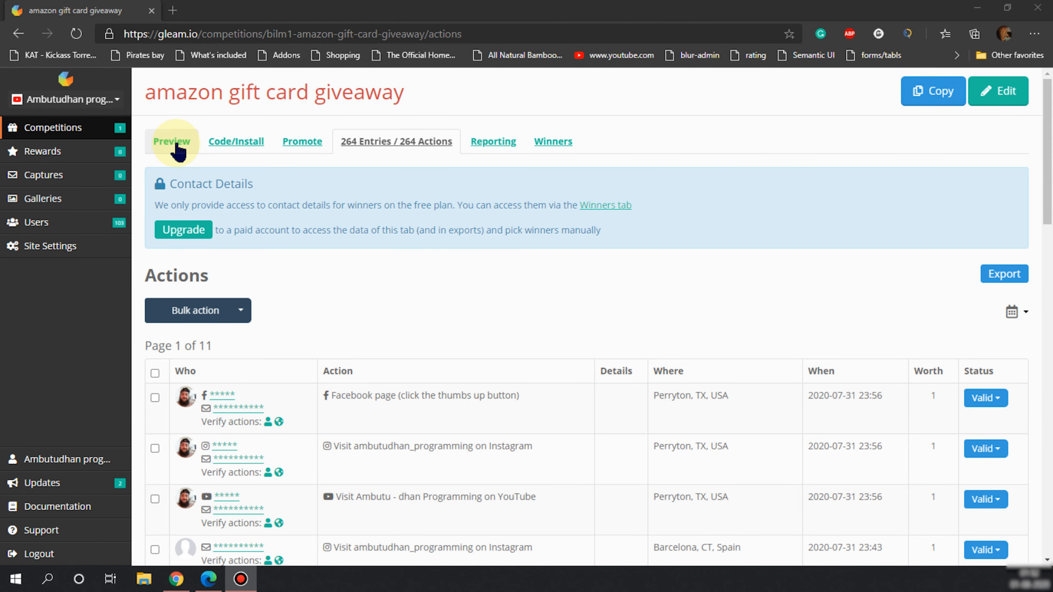
mouse_move(173, 141)
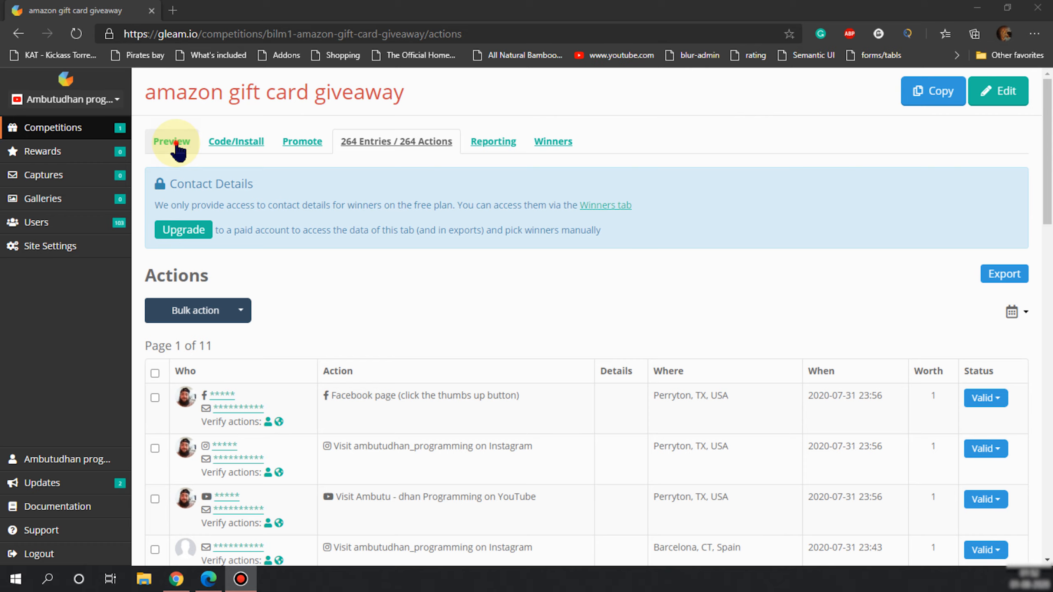
Show the preview of the ended Amazon gift card giveaway with 264 total entries.
left_click(172, 141)
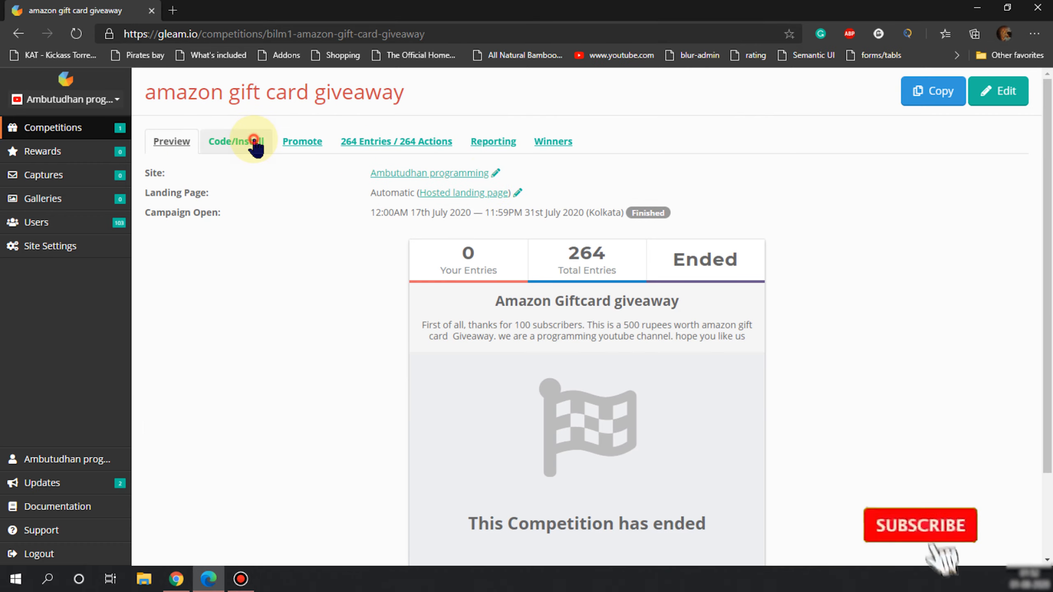
Browse the 264 entries list through page 2 to page 3 of 11.
left_click(395, 141)
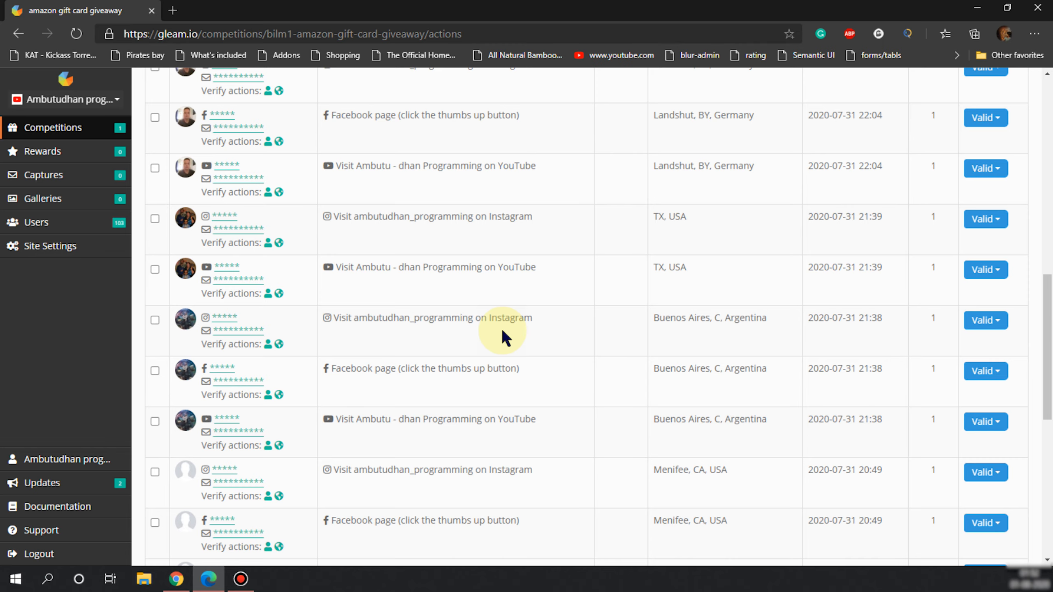
scroll("down", 3)
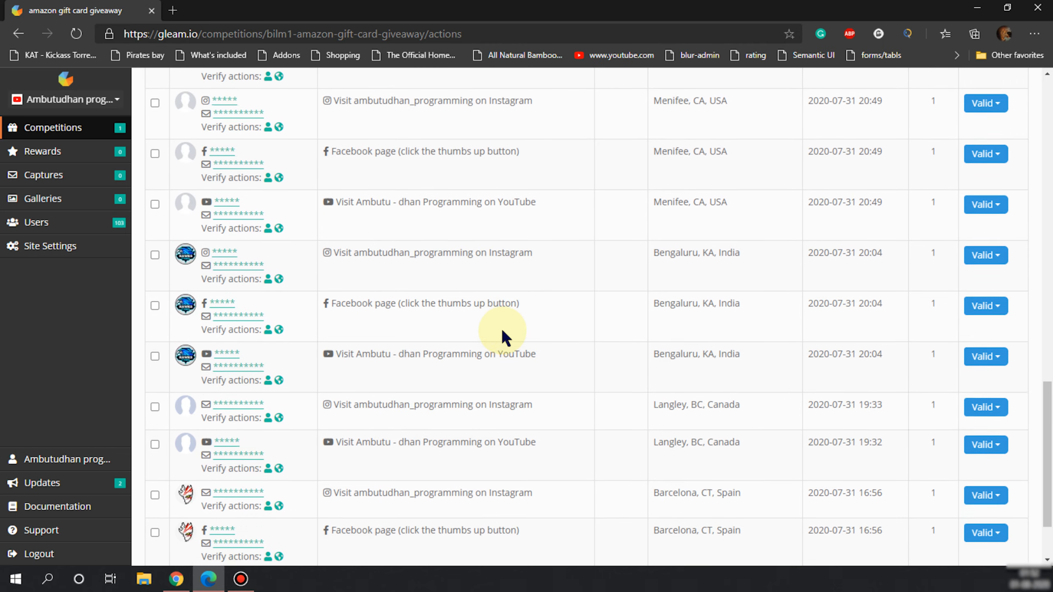
scroll("down", 3)
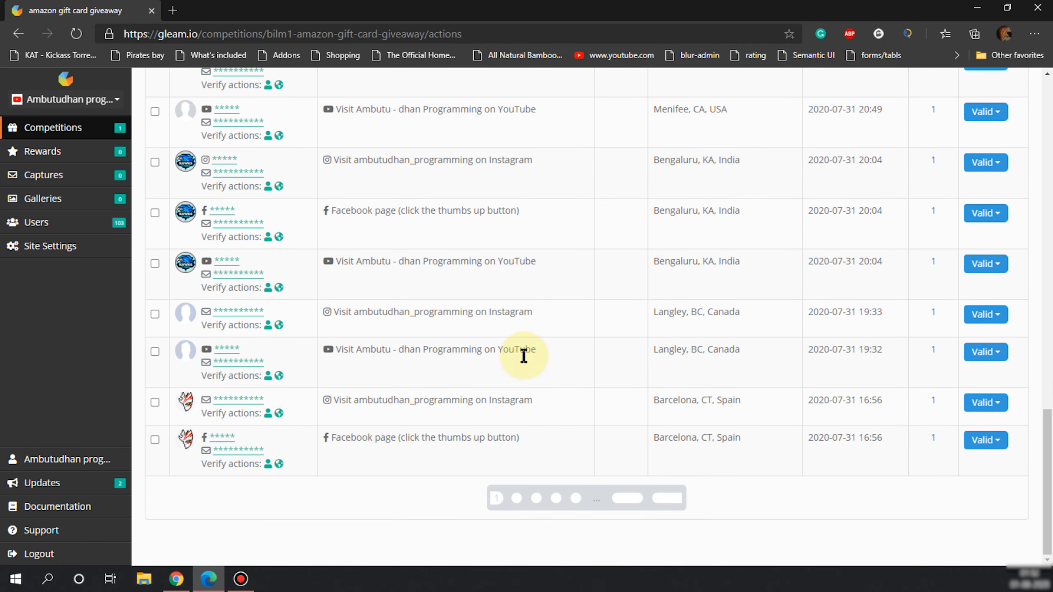
left_click(516, 498)
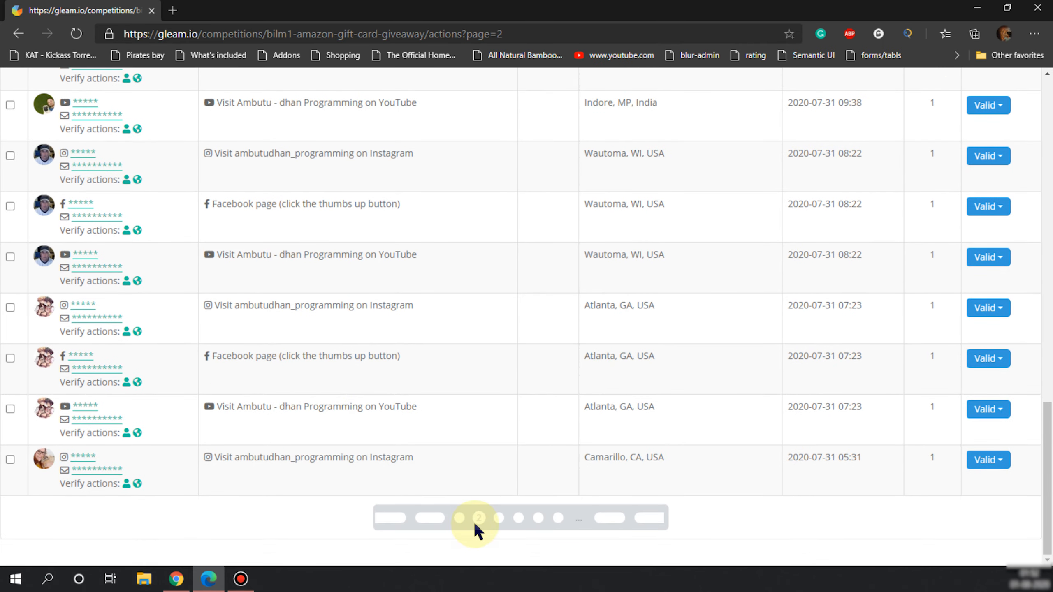
left_click(478, 517)
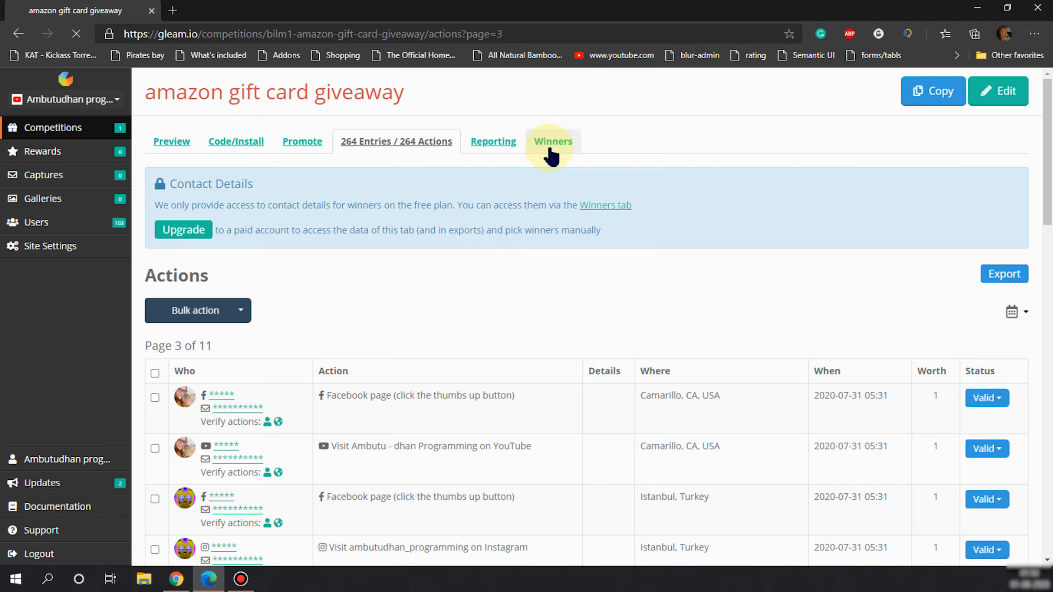
Draw one winner on the Winners tab, listing entry 107 from Hyderabad as the winner.
left_click(553, 141)
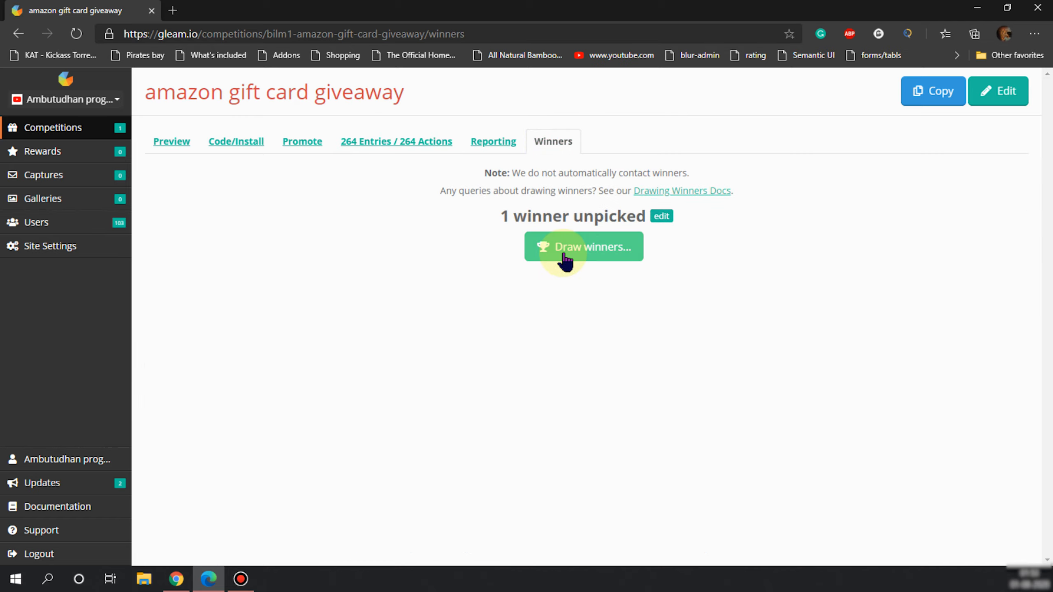
left_click(583, 247)
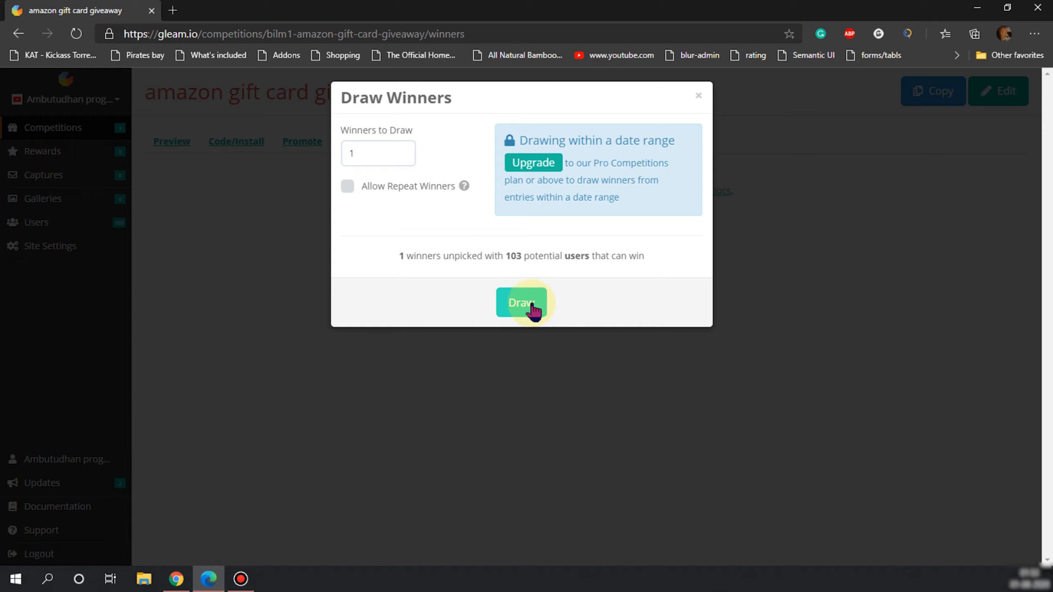
left_click(521, 303)
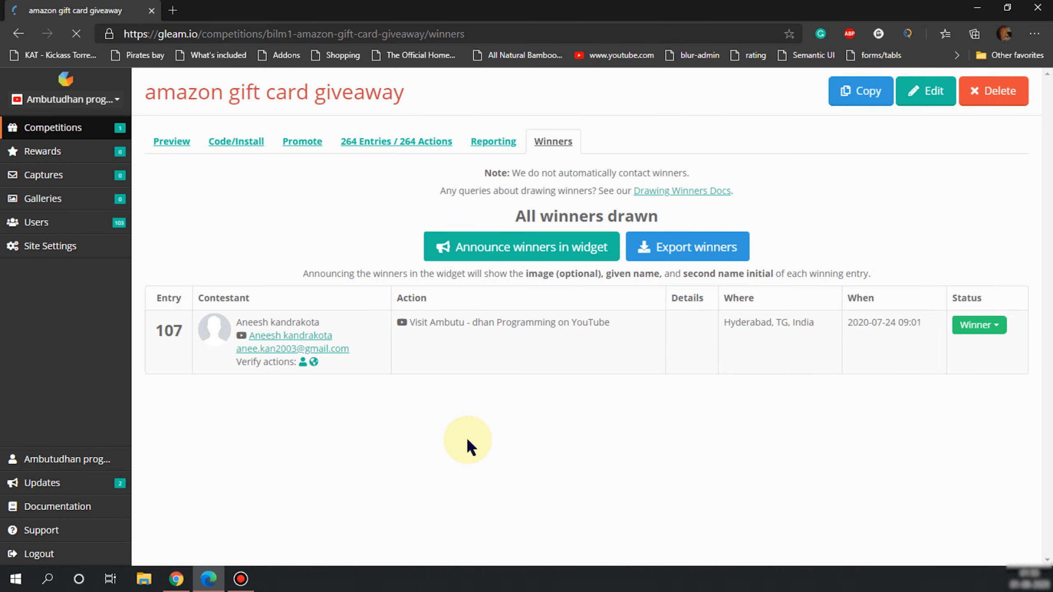
mouse_move(464, 447)
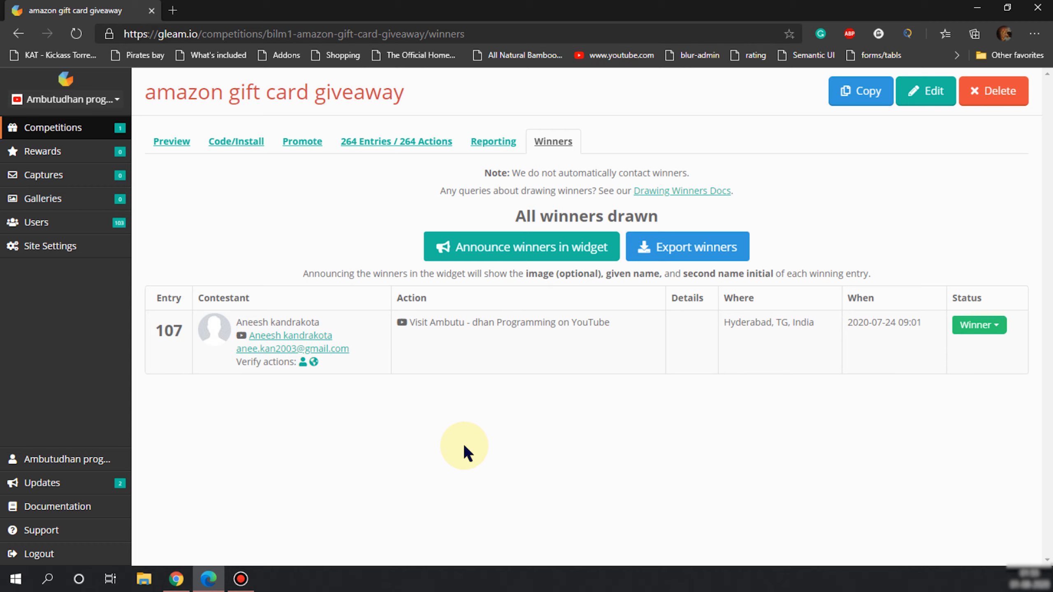
mouse_move(808, 316)
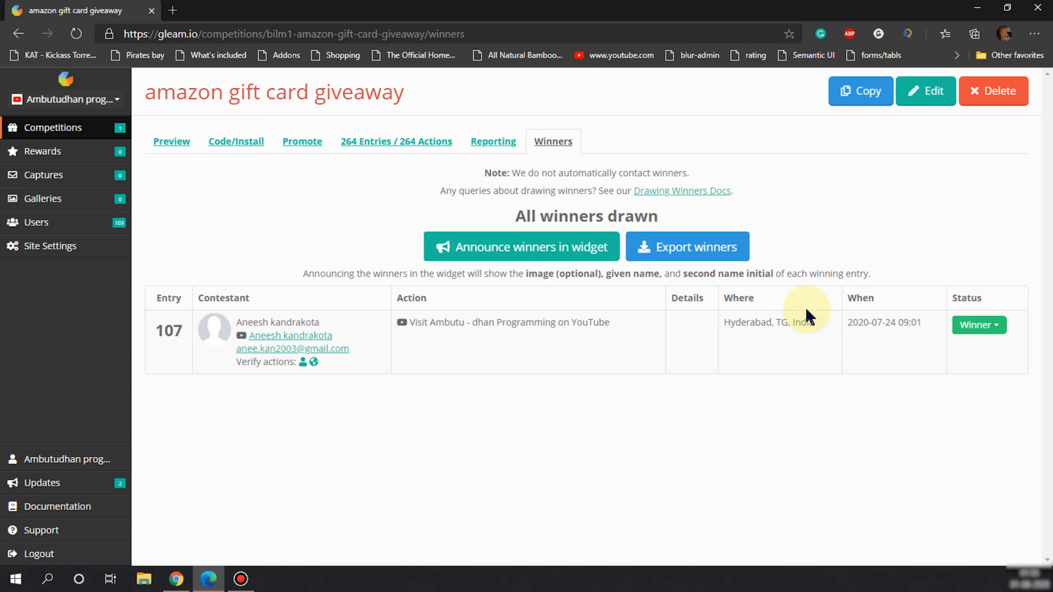
left_click(978, 325)
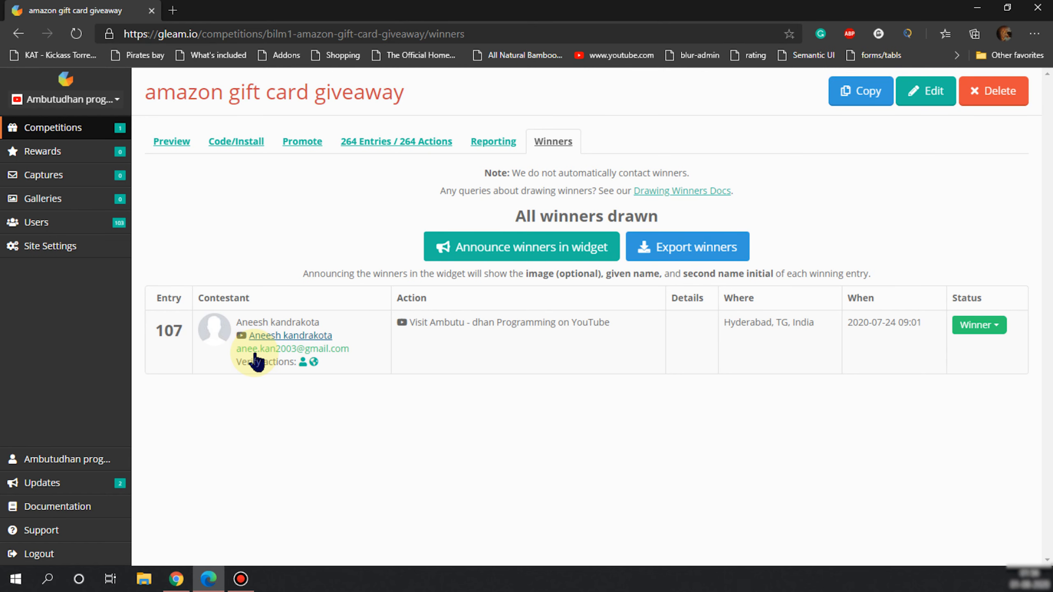
mouse_move(242, 444)
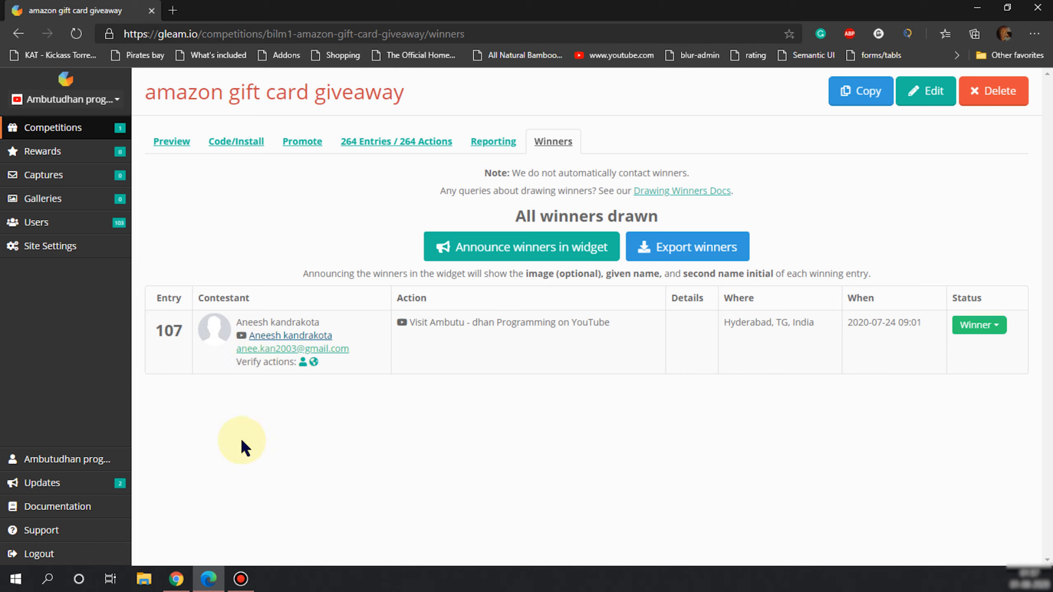